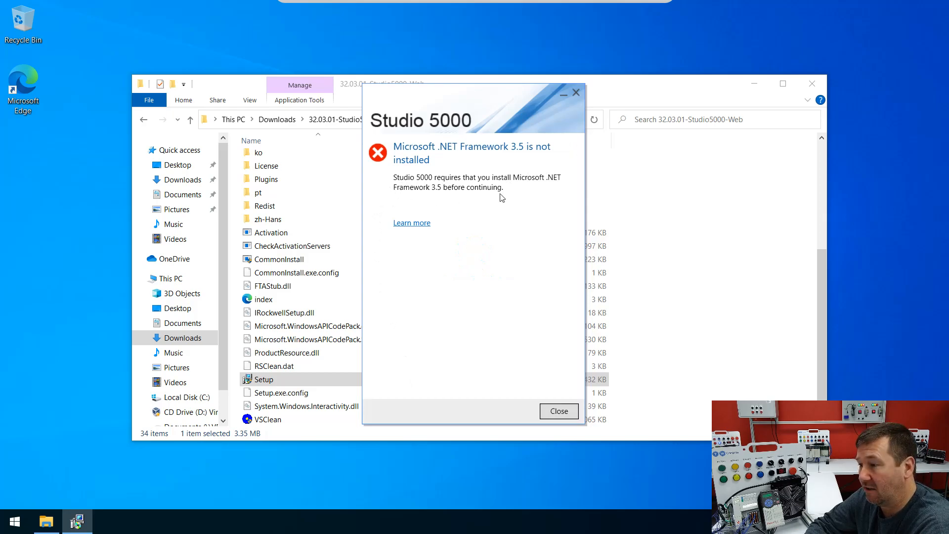
# - Turn on .NET Framework 3.5 in Windows Features, downloading its files from Windows Update
pyautogui.click(13, 521)
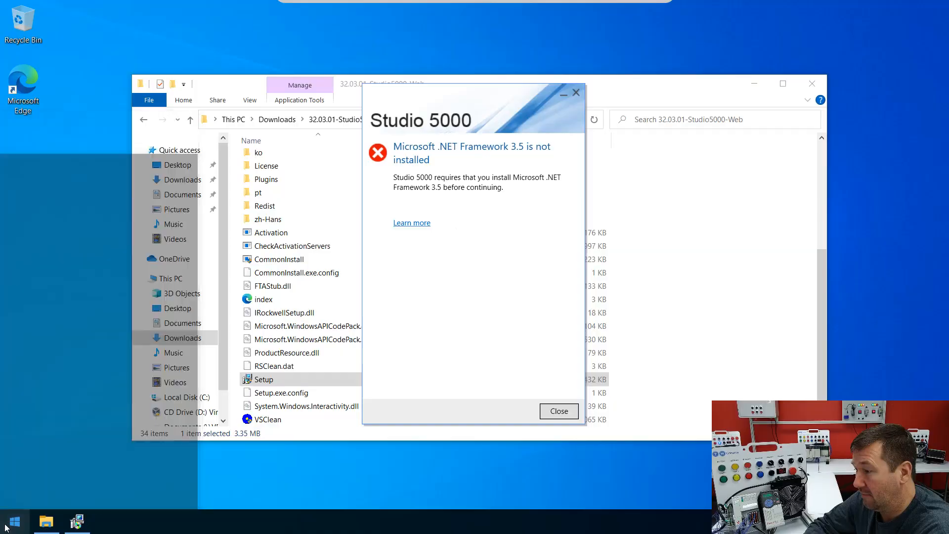
pyautogui.write('windows features')
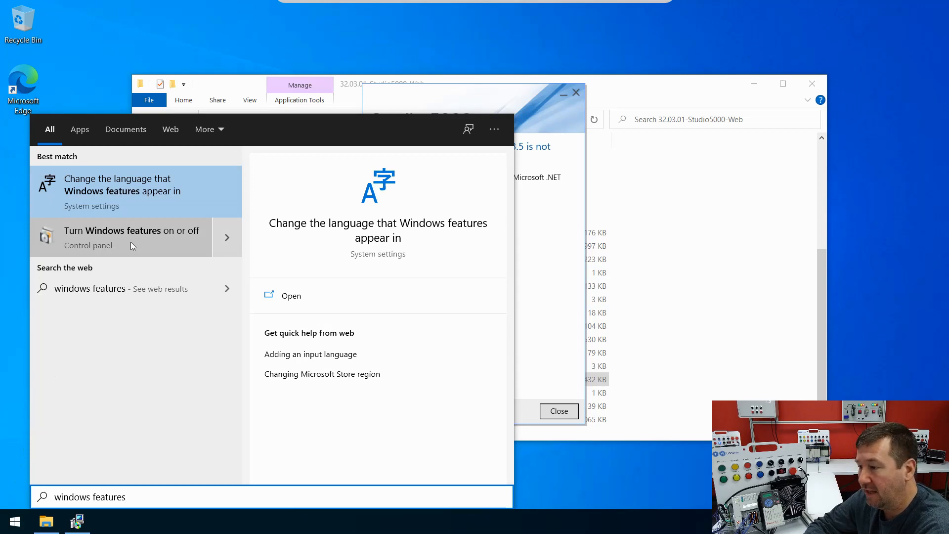
pyautogui.click(132, 236)
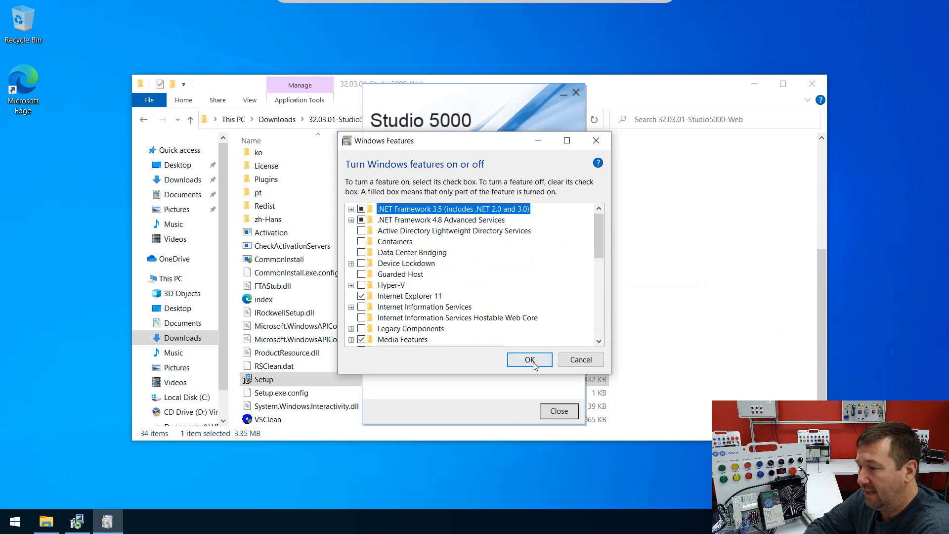
pyautogui.click(529, 359)
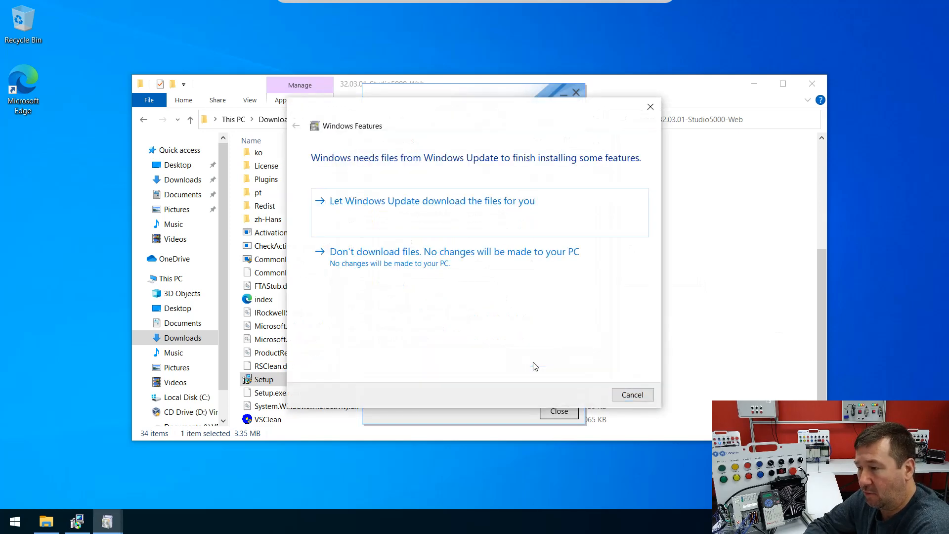
pyautogui.click(454, 251)
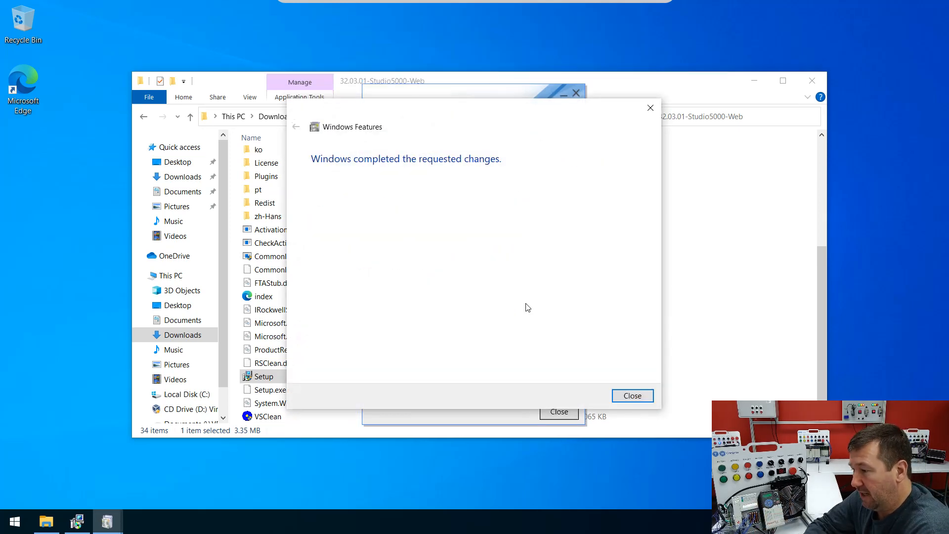
pyautogui.click(632, 395)
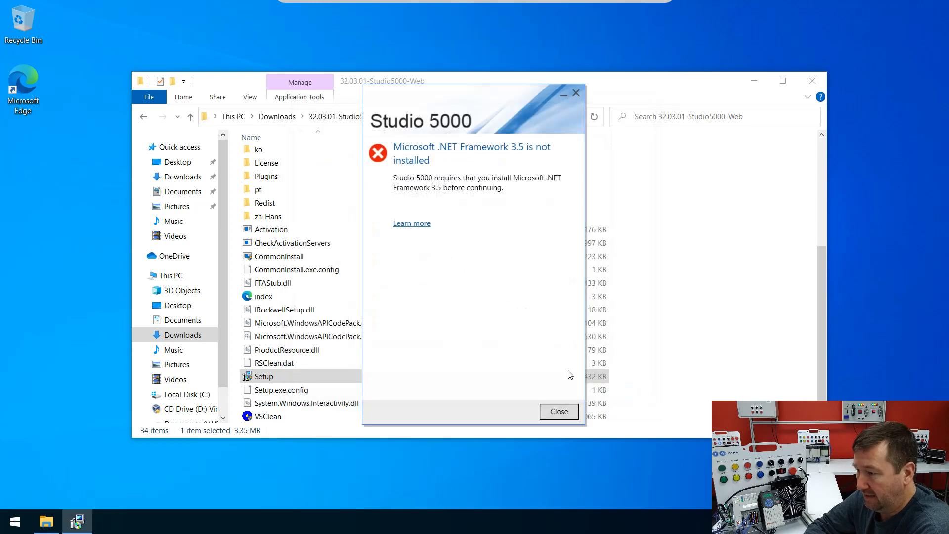
# - Dismiss the .NET missing error and relaunch Studio 5000 Setup with administrator approval
pyautogui.click(557, 412)
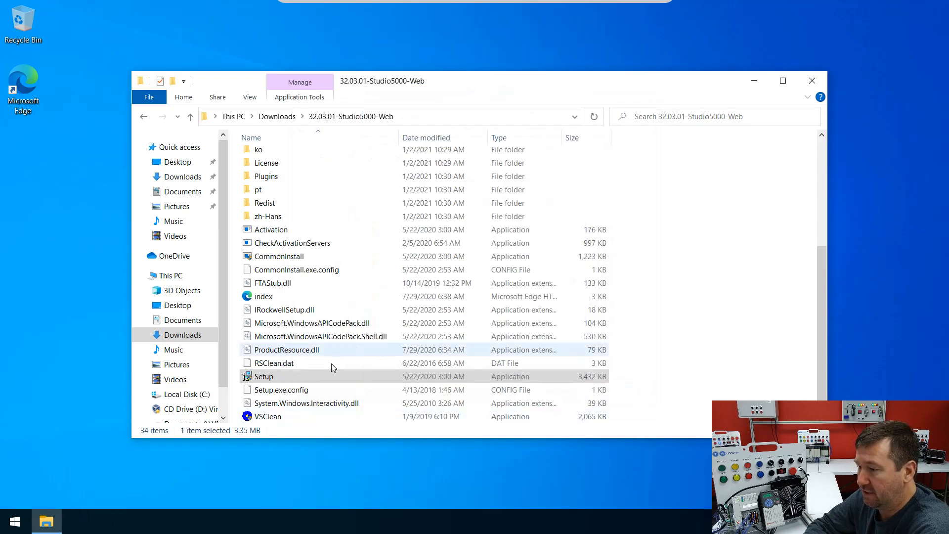
pyautogui.doubleClick(262, 376)
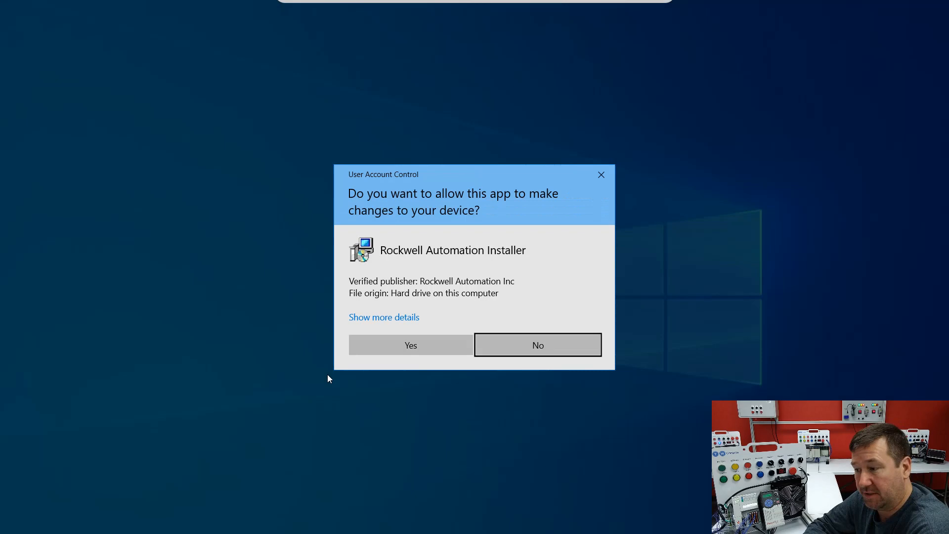
pyautogui.click(536, 345)
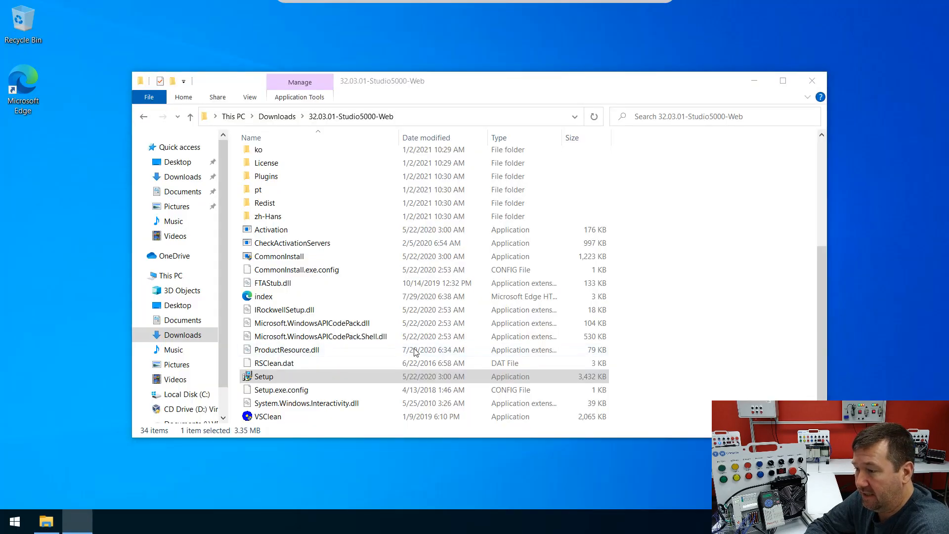
pyautogui.doubleClick(264, 376)
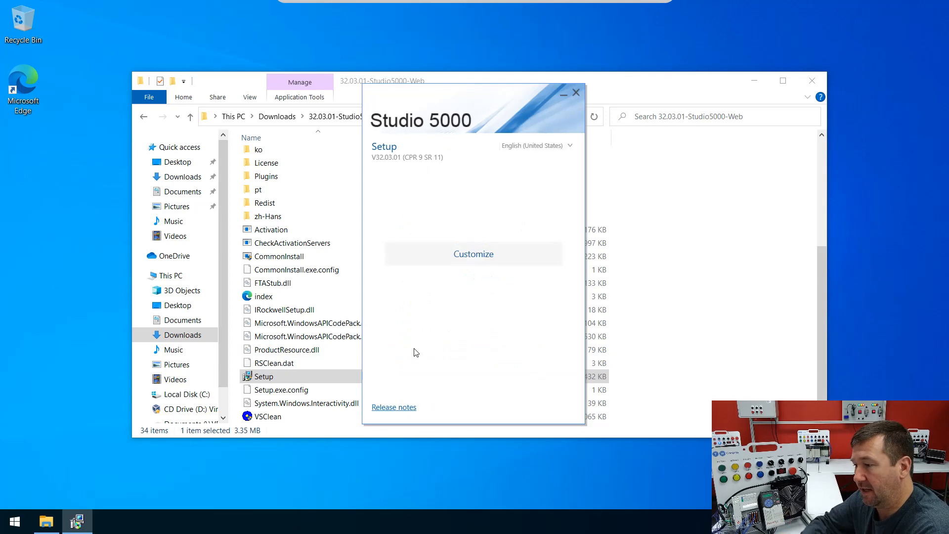
# - Go through Customize, Next and Install to reach the End User License Agreements
pyautogui.click(474, 254)
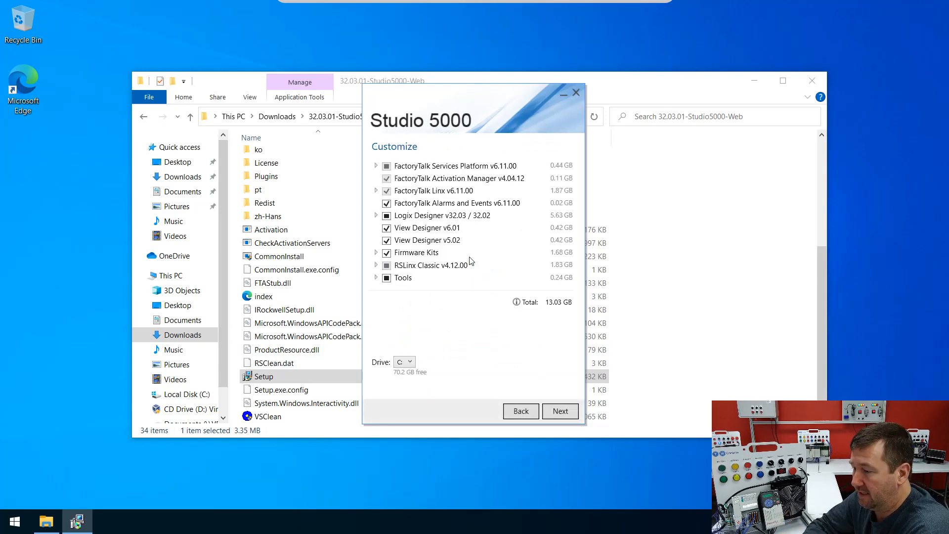
pyautogui.click(559, 410)
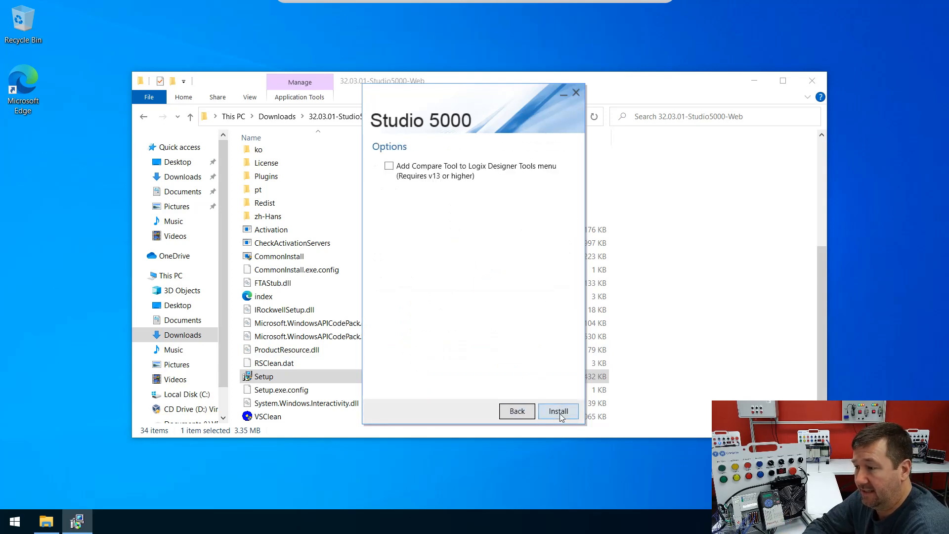
pyautogui.click(557, 411)
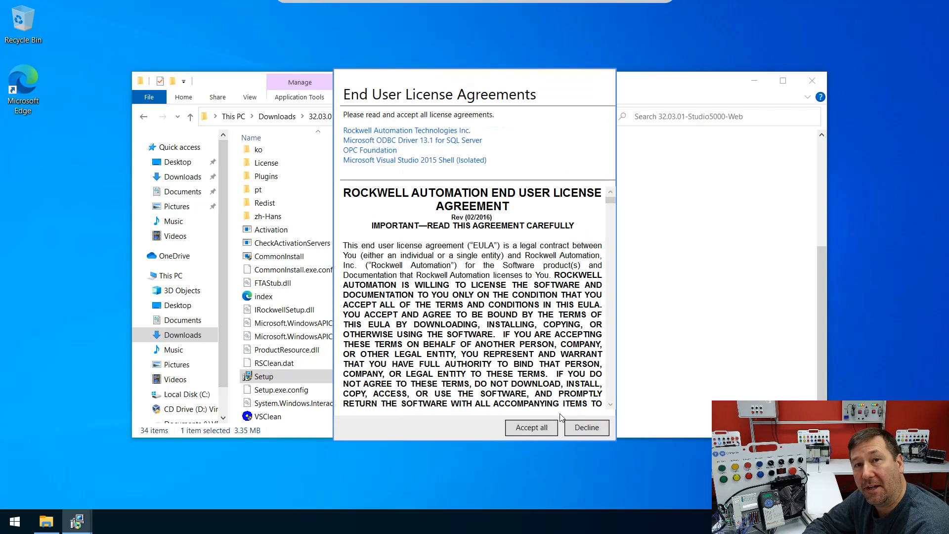